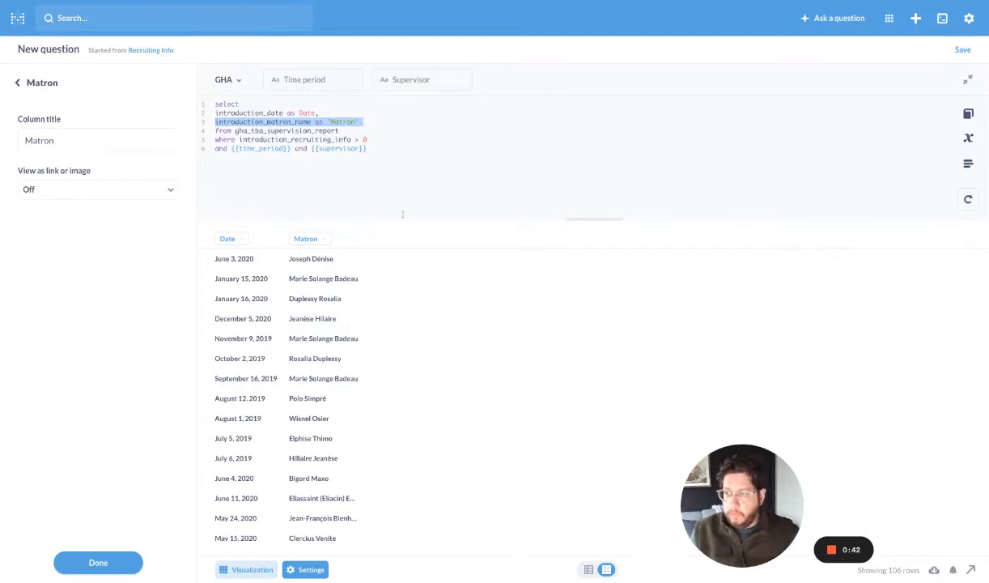
Display the Matron column as links via the 'View as link or image' setting.
click(368, 149)
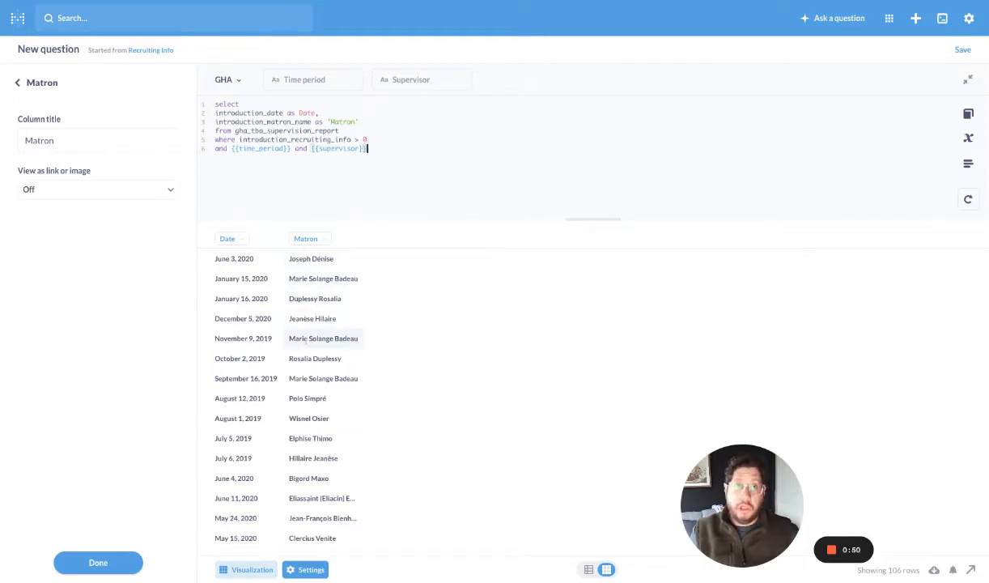
click(306, 238)
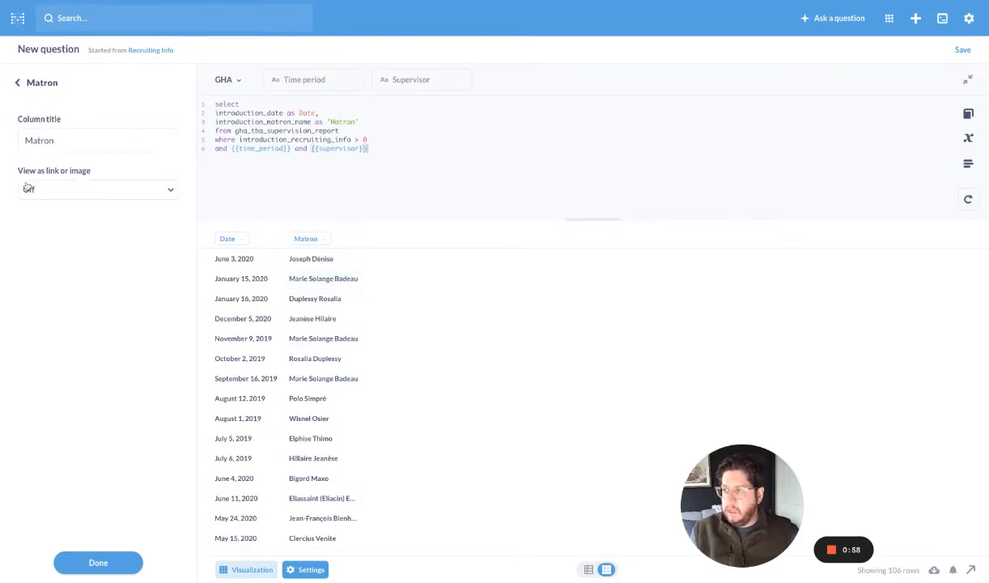
click(97, 188)
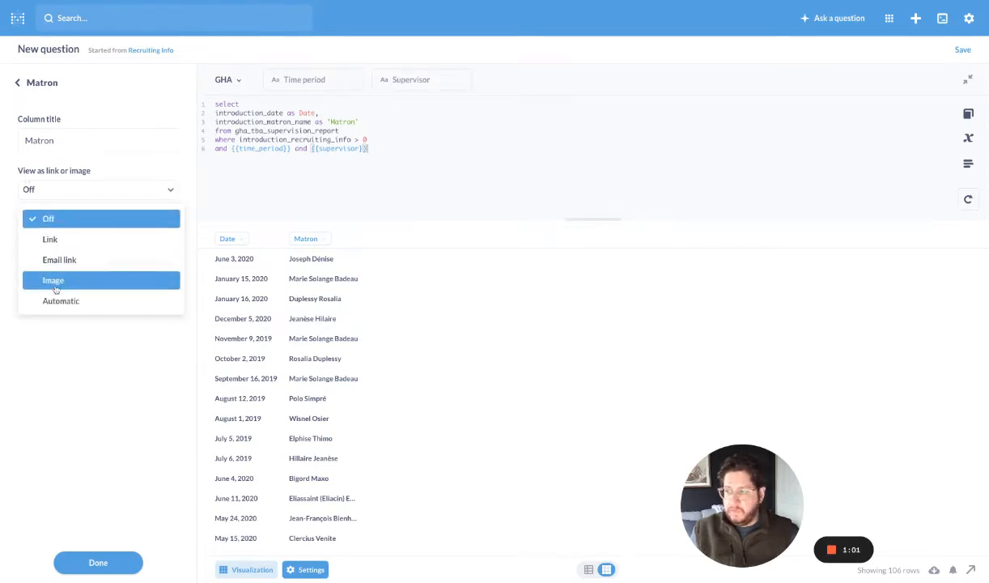
mouse_move(50, 239)
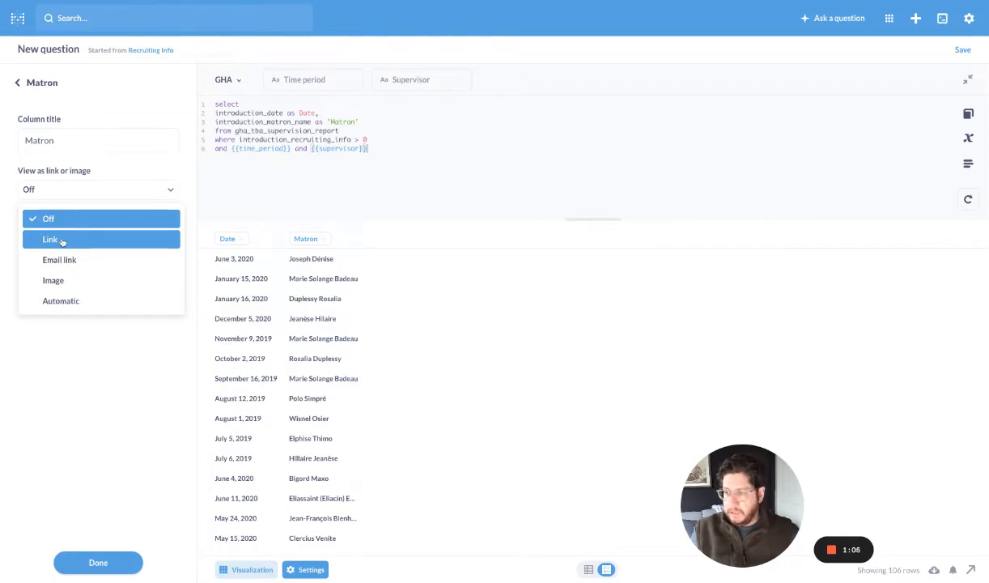
click(48, 240)
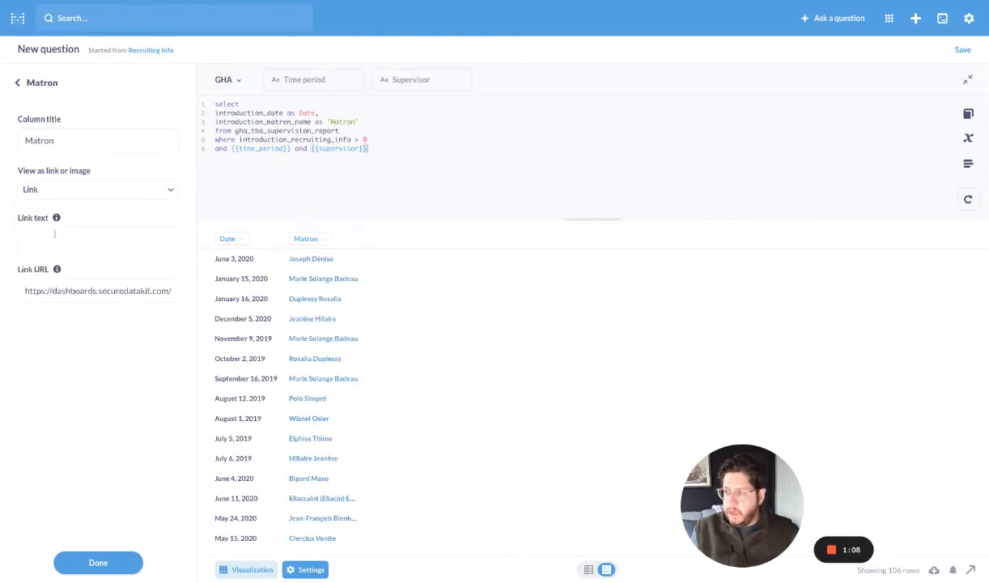
Edit the link URL to end with ?matron_name={{Matron}} so each row's matron is passed as the filter.
click(97, 238)
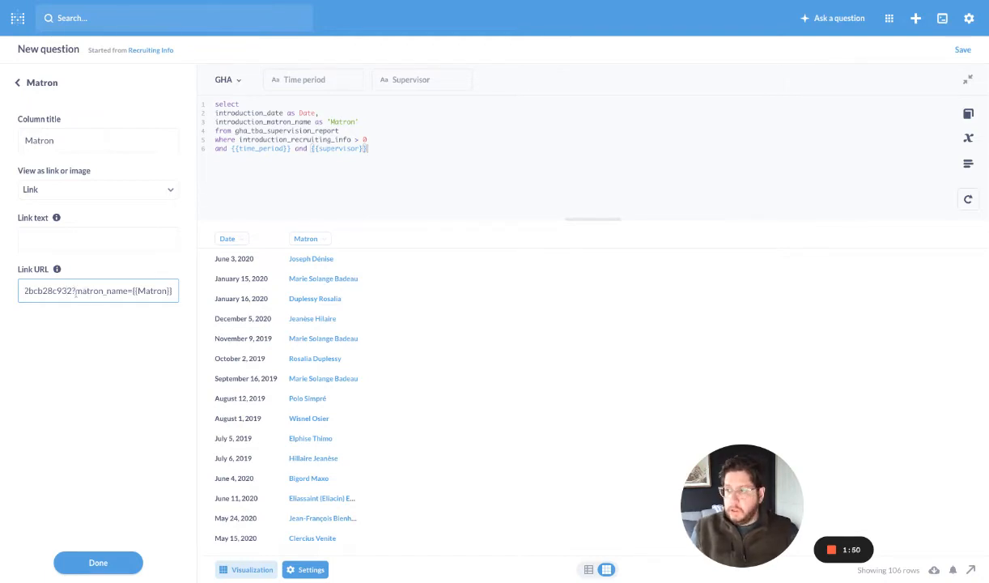
double_click(102, 291)
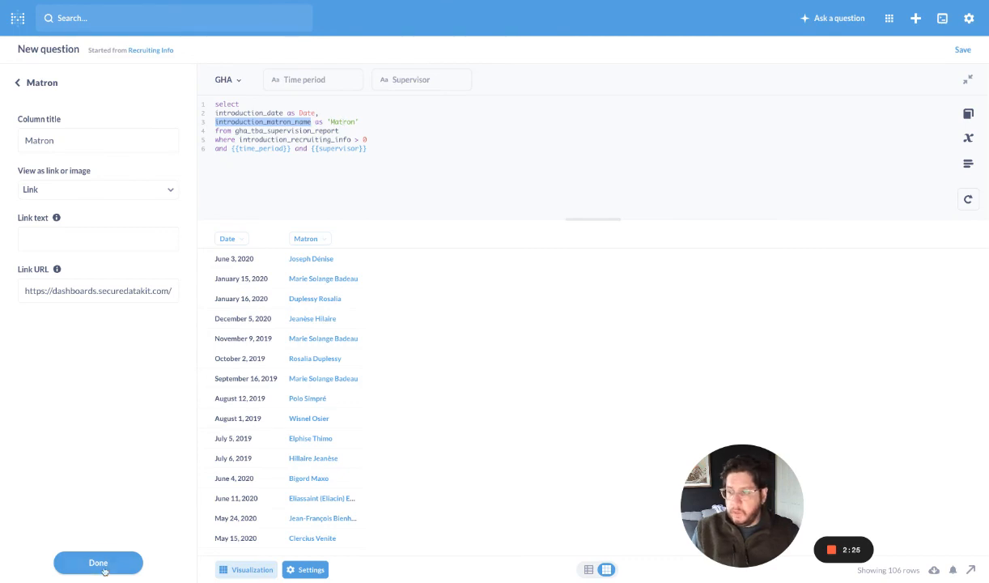
Finish the Matron column settings with Done, returning to the results table of linked names.
click(97, 562)
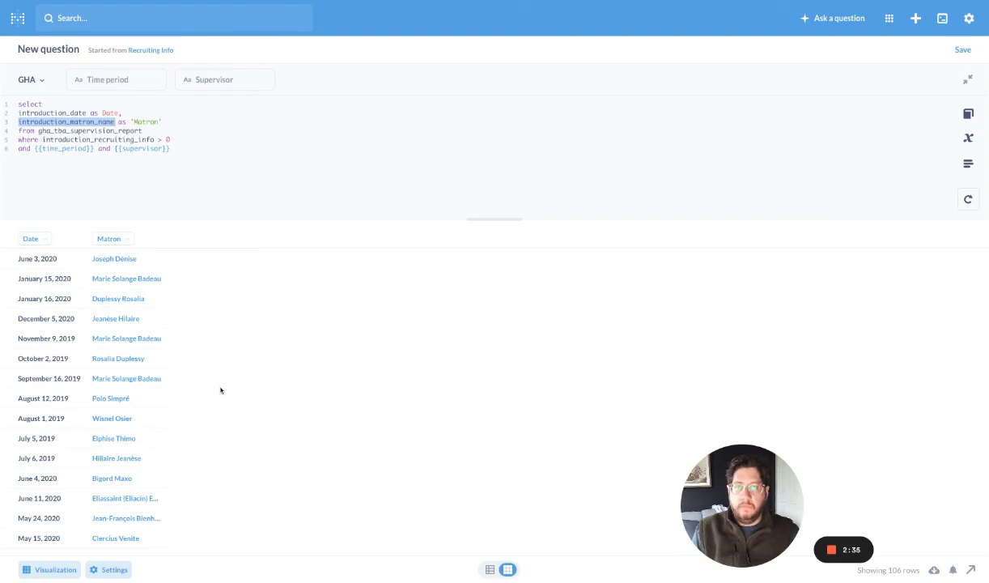
mouse_move(845, 531)
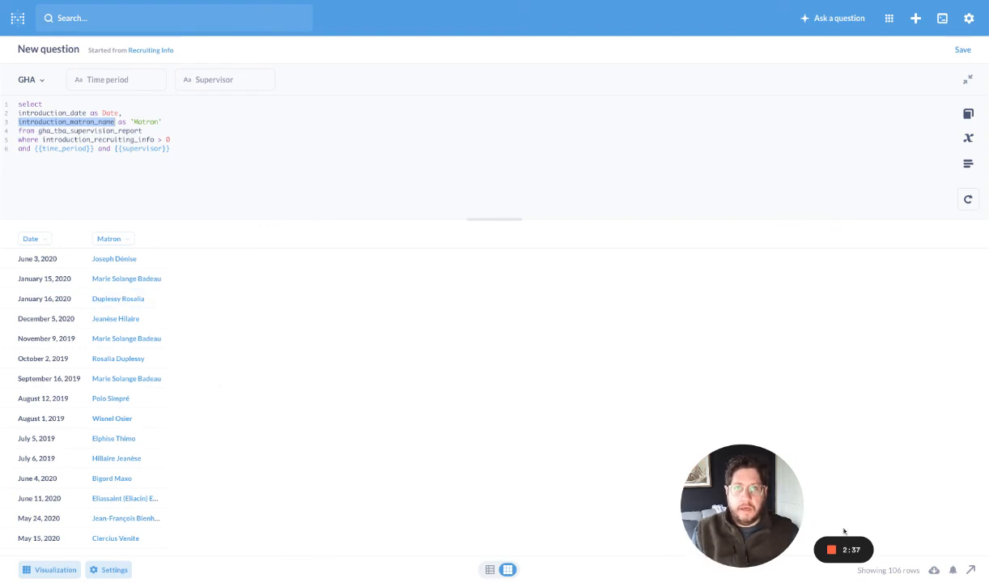